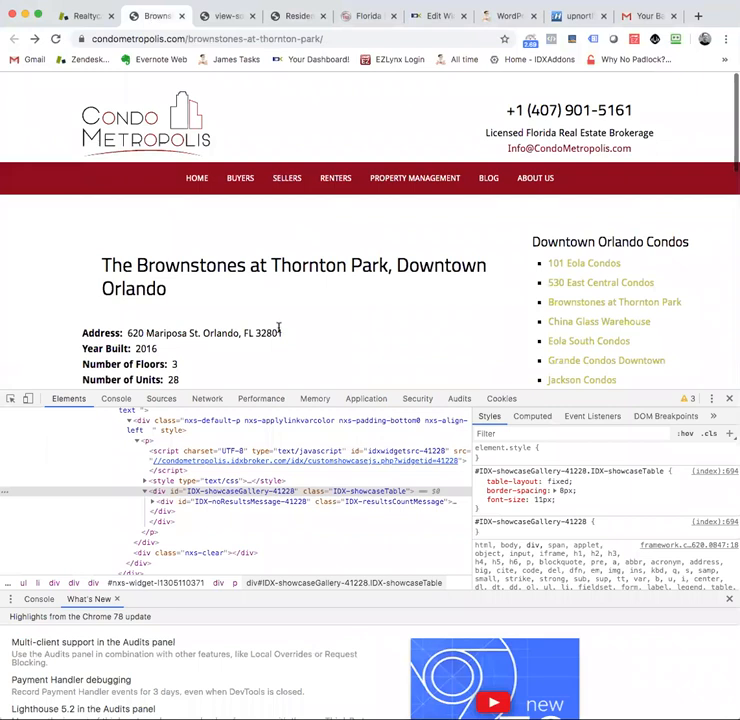
Step: Rewrite the widget's hand-edited search criteria string to target the Mariposa Street address
{"action": "scroll", "scroll_direction": "down", "scroll_amount": 3}
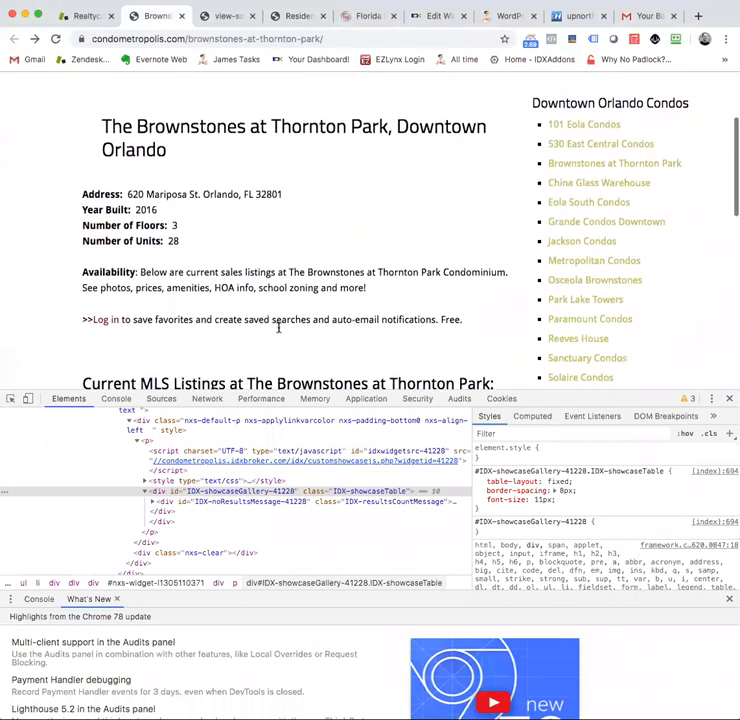
{"action": "scroll", "scroll_direction": "down", "scroll_amount": 3}
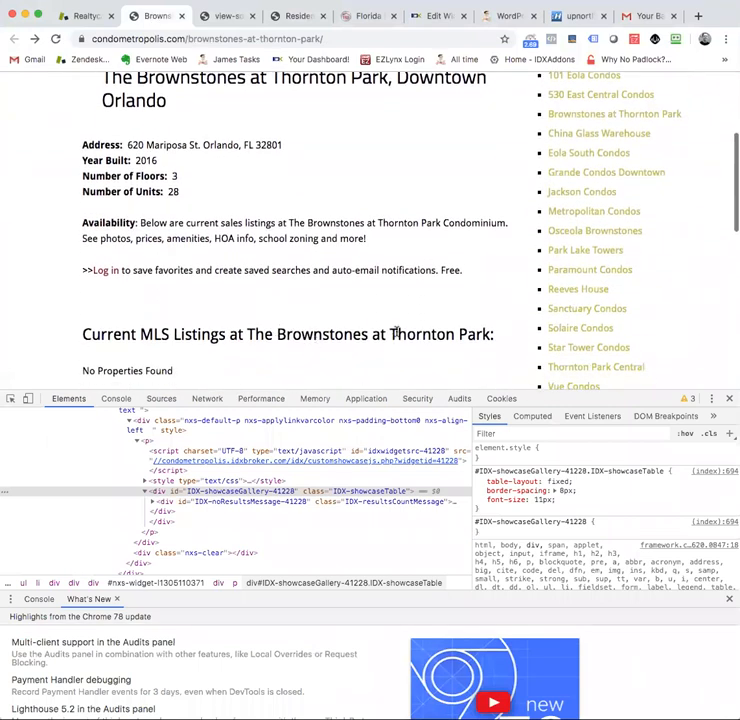
{"action": "scroll", "scroll_direction": "down", "scroll_amount": 3}
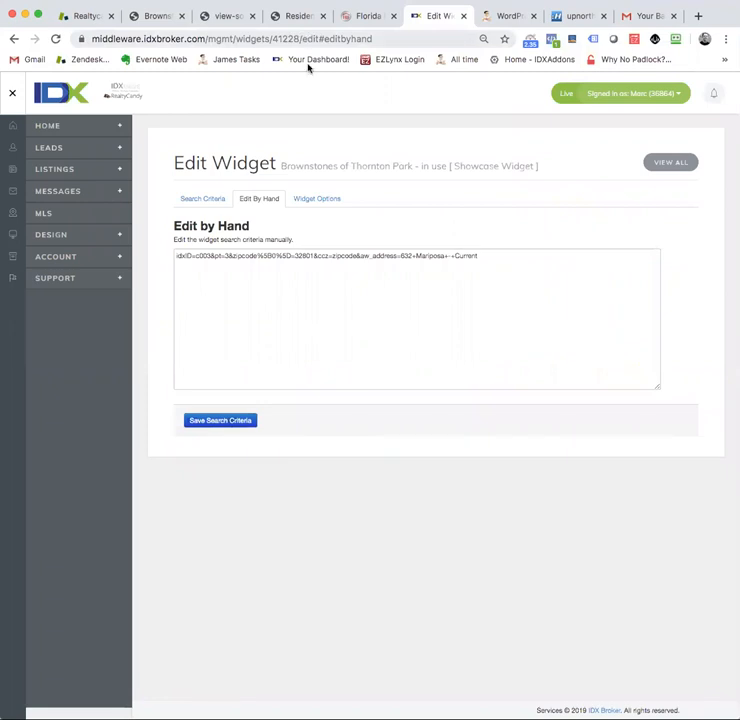
{"action": "mouse_move", "coordinate": [306, 260]}
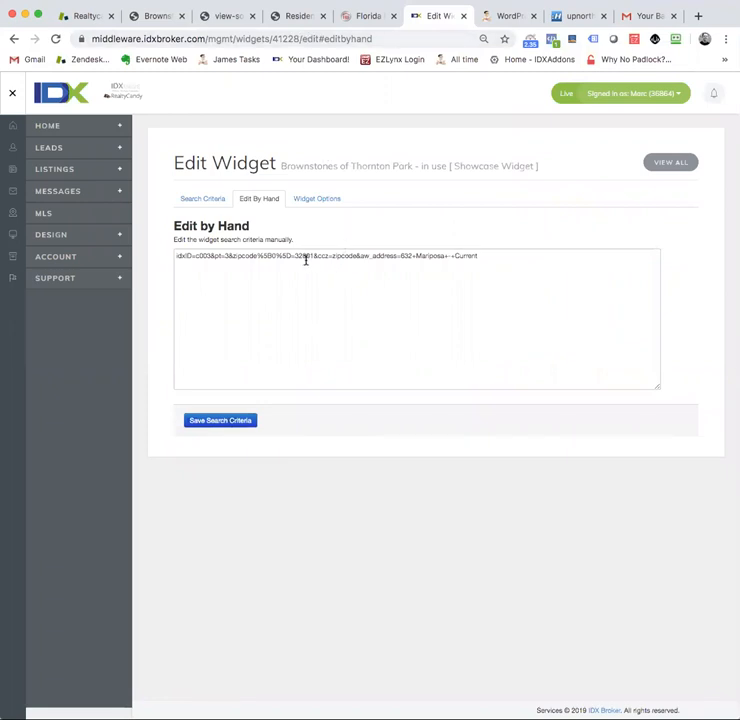
{"action": "left_click", "coordinate": [202, 198]}
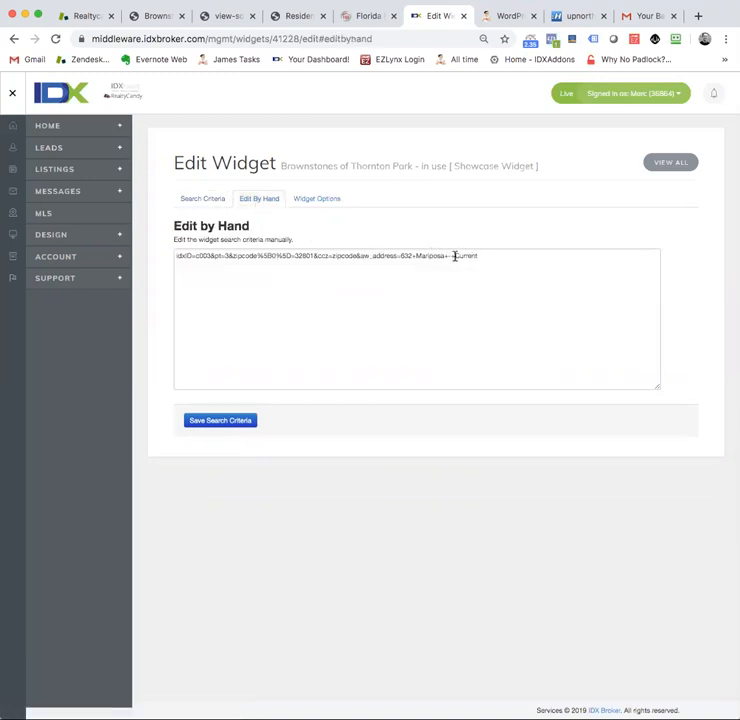
{"action": "left_click", "coordinate": [456, 256]}
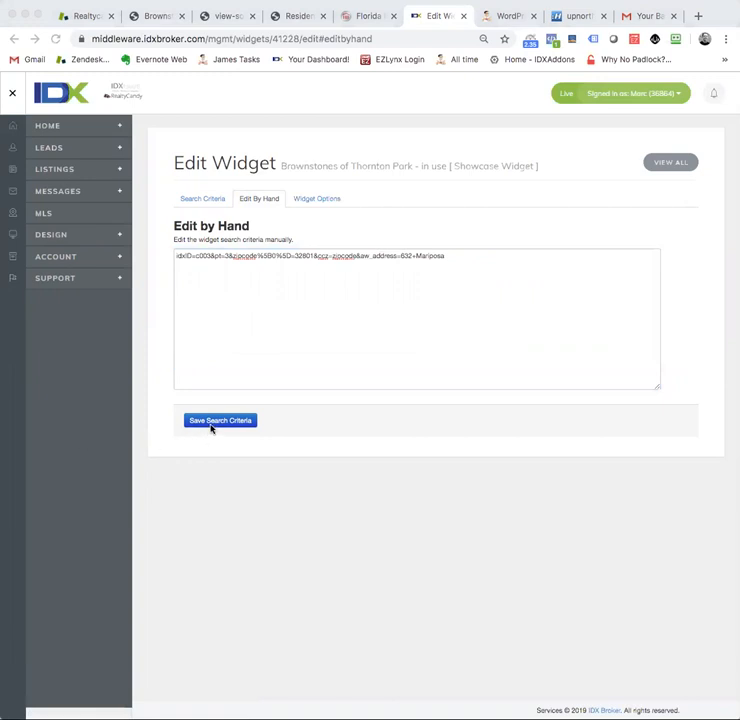
{"action": "left_click", "coordinate": [220, 420]}
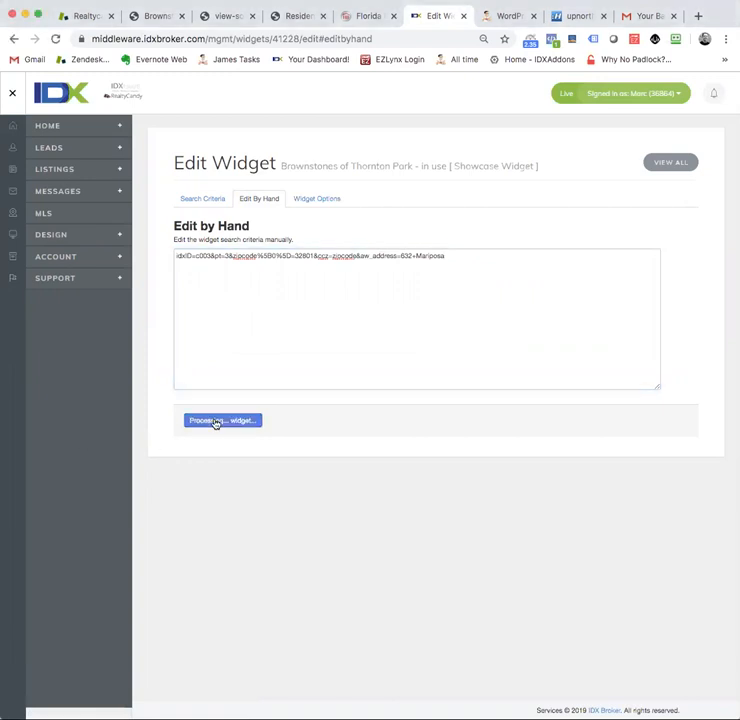
{"action": "left_click", "coordinate": [220, 420]}
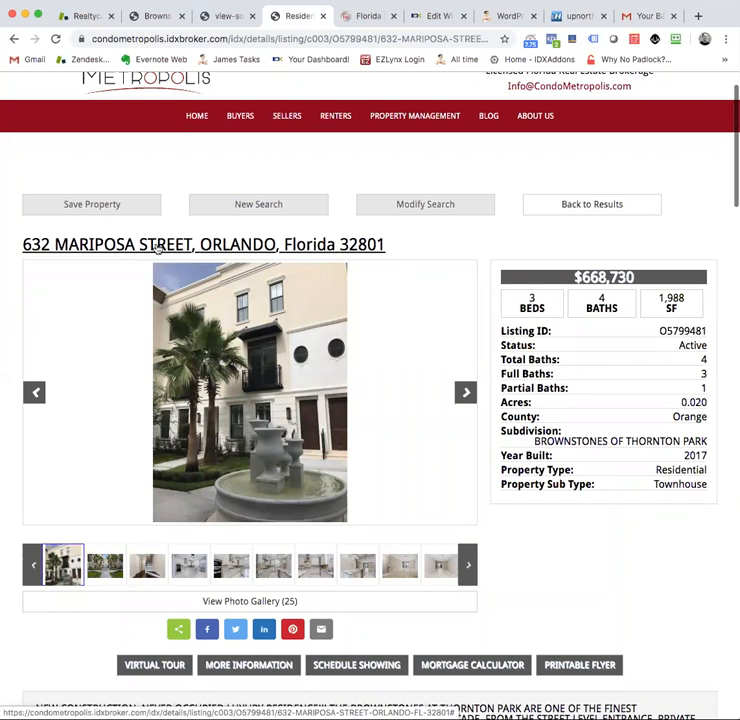
{"action": "mouse_move", "coordinate": [168, 248]}
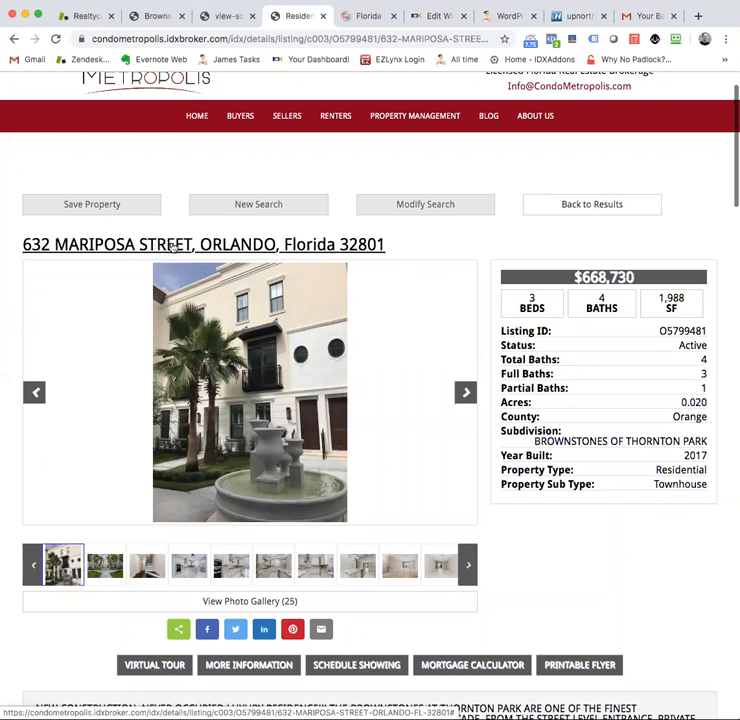
{"action": "mouse_move", "coordinate": [252, 252]}
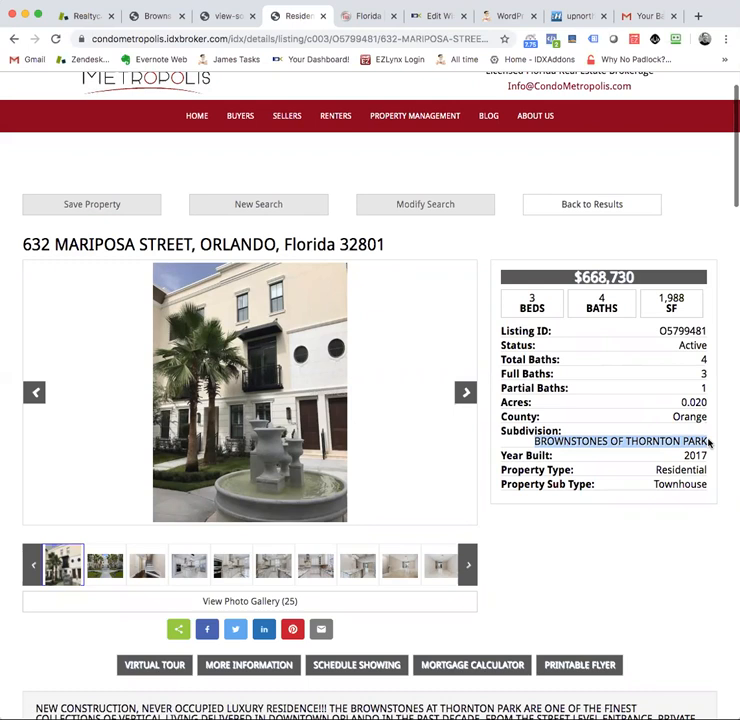
{"action": "mouse_move", "coordinate": [704, 440]}
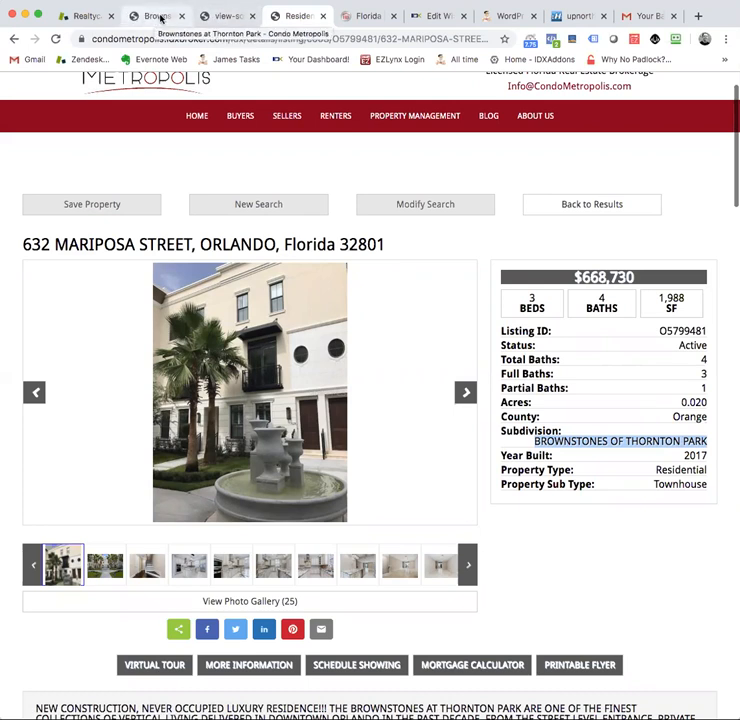
{"action": "left_click", "coordinate": [436, 16]}
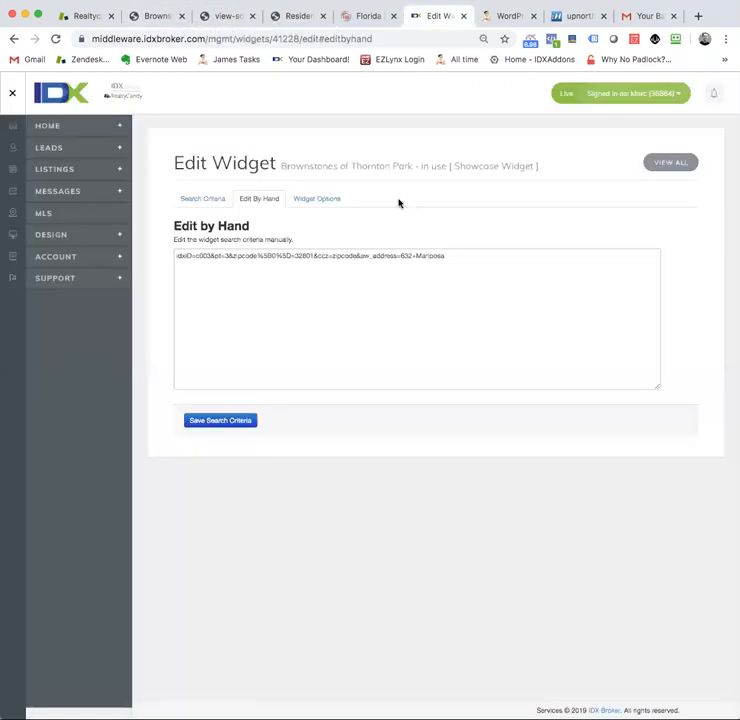
{"action": "left_click", "coordinate": [220, 420]}
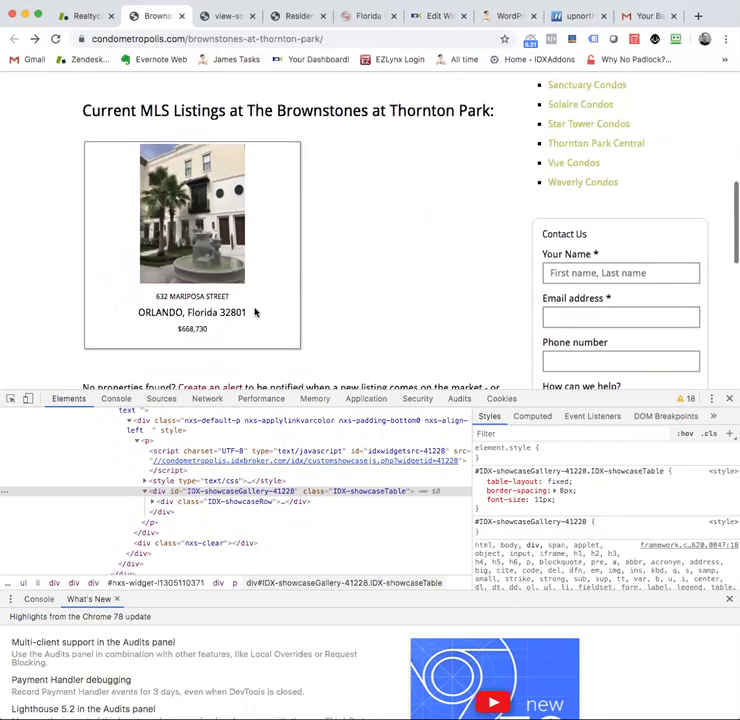
{"action": "scroll", "scroll_direction": "down", "scroll_amount": 3}
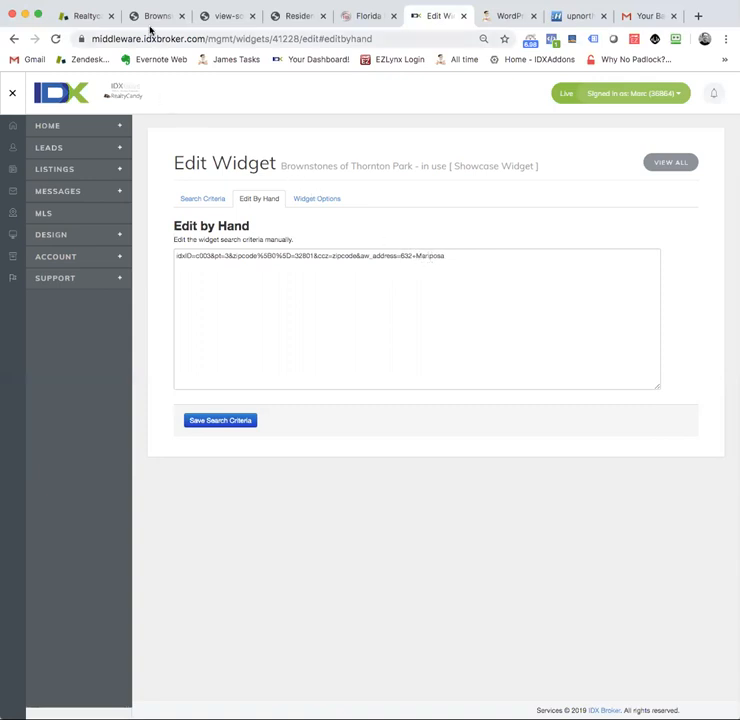
{"action": "mouse_move", "coordinate": [250, 406]}
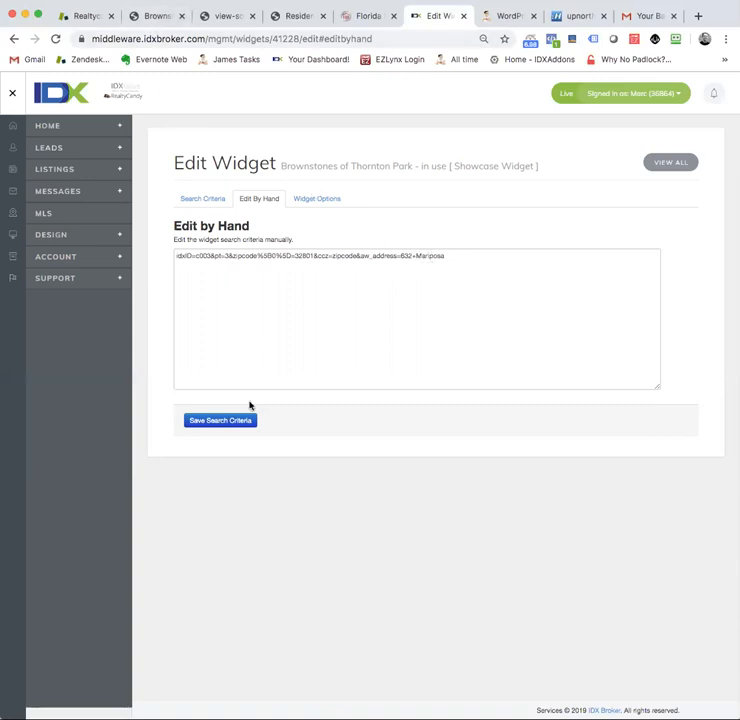